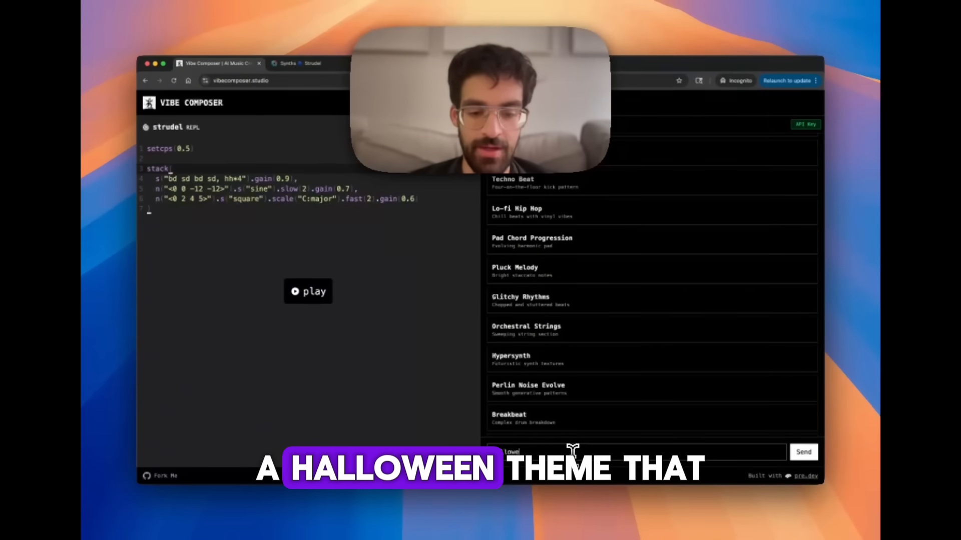
# - Send the Halloween vibrato-and-synths request and play the generated G-minor pattern
pyautogui.click(803, 452)
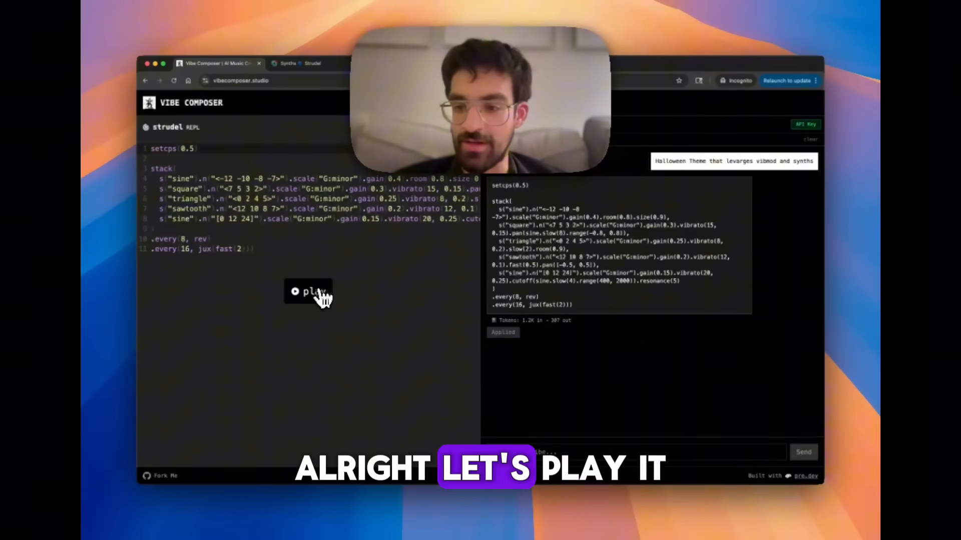
pyautogui.click(309, 292)
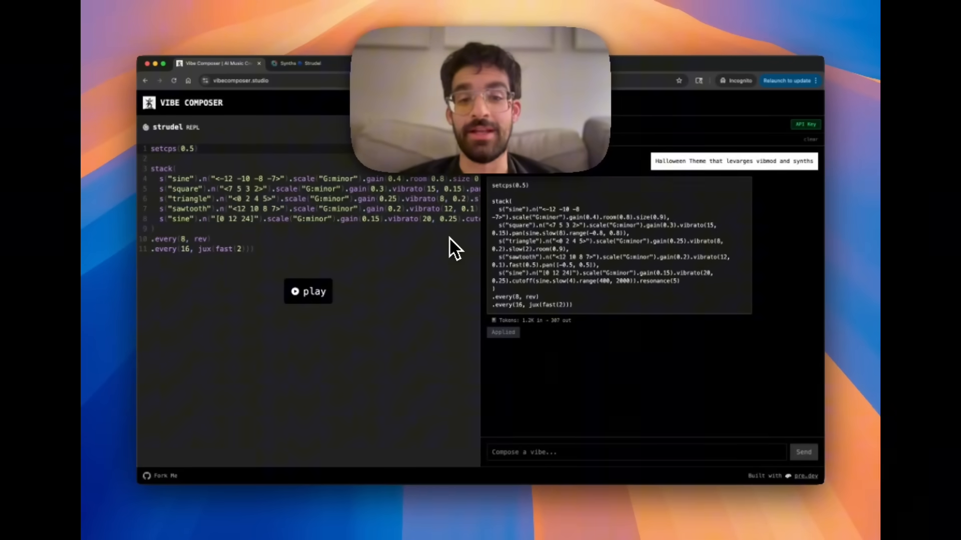
pyautogui.moveTo(434, 296)
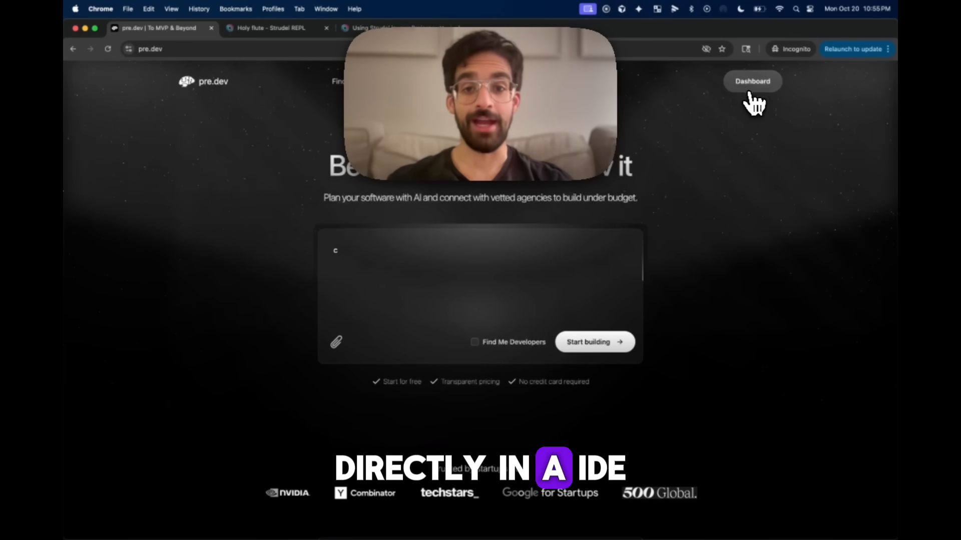
# - From the pre.dev dashboard, install the Architect MCP server for Cursor and confirm in Cursor
pyautogui.click(752, 81)
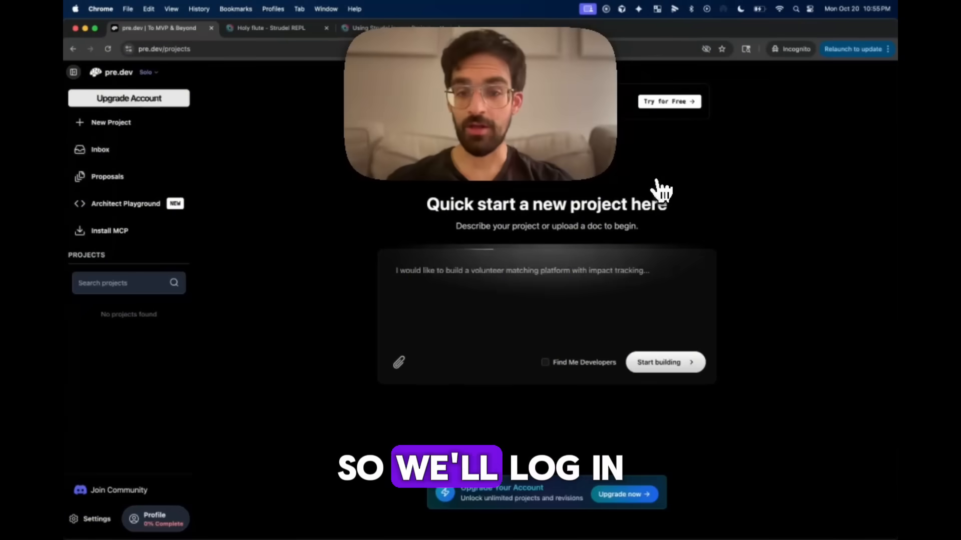
pyautogui.click(109, 231)
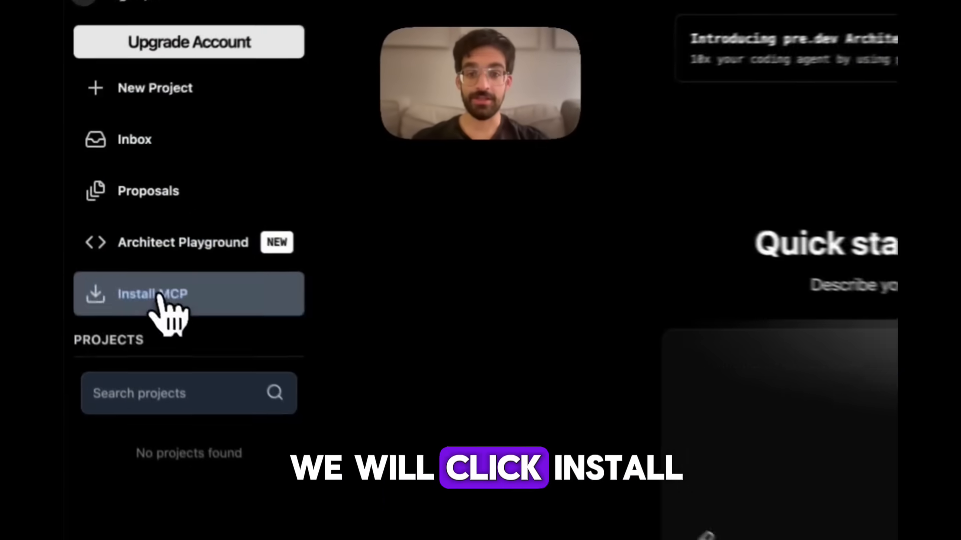
pyautogui.click(150, 295)
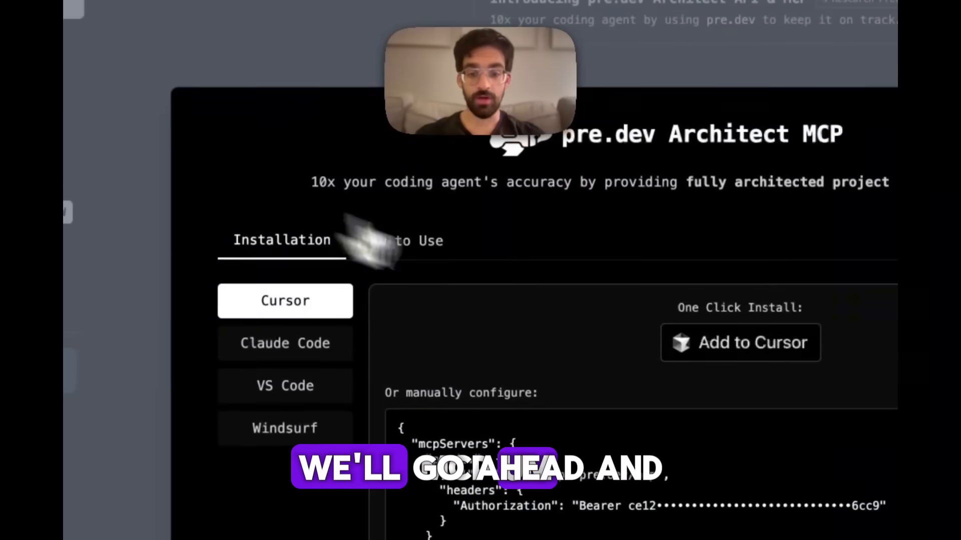
pyautogui.click(740, 342)
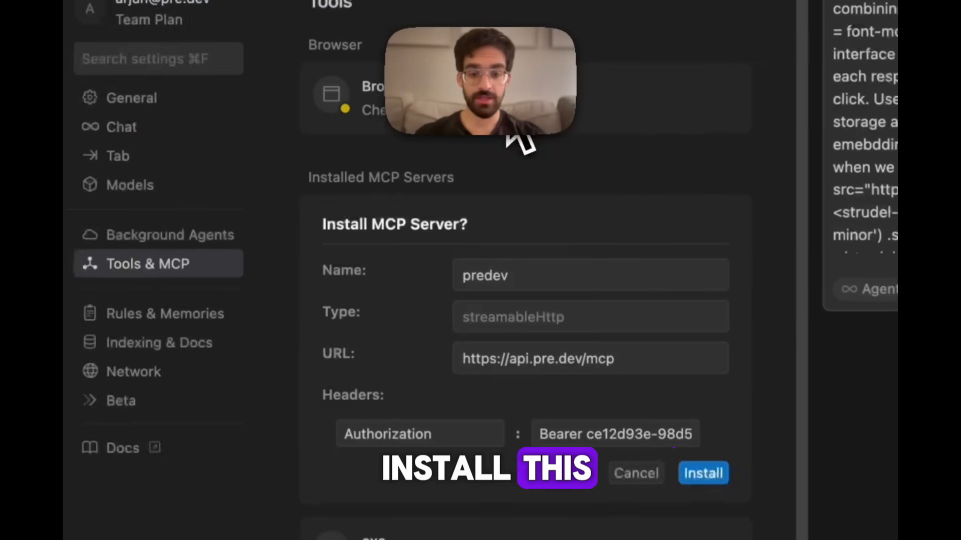
pyautogui.click(702, 473)
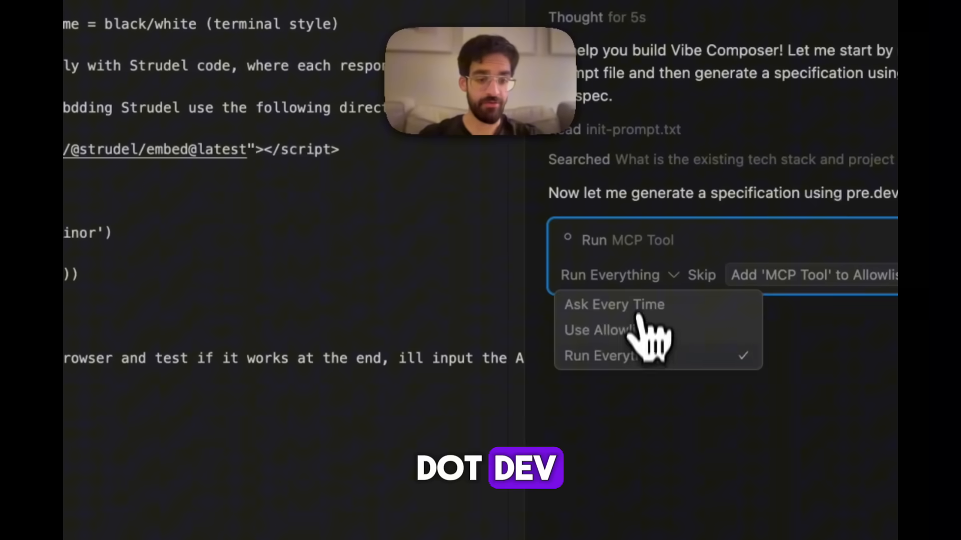
# - Choose Run Everything for MCP tools and accept the auto-run disclaimer
pyautogui.click(608, 356)
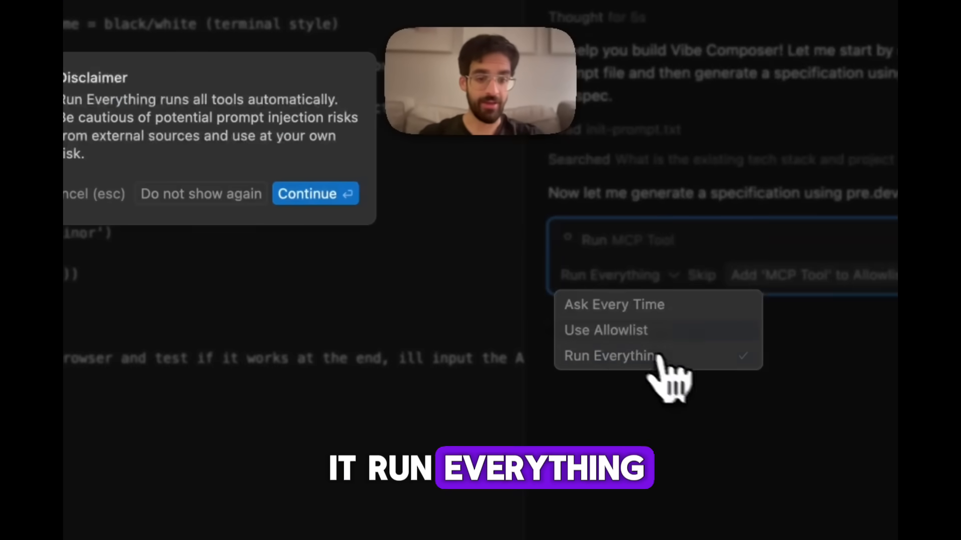
pyautogui.click(608, 356)
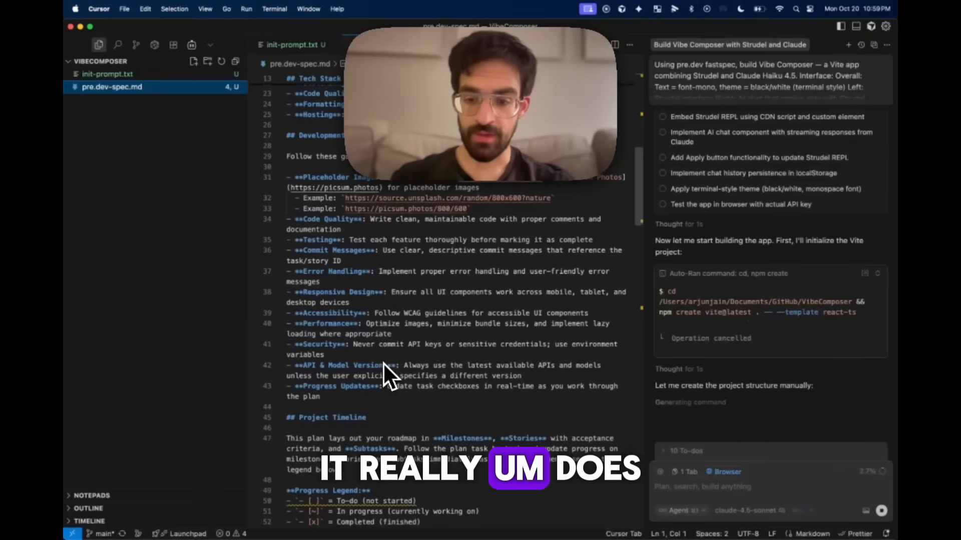
pyautogui.scroll(-3)
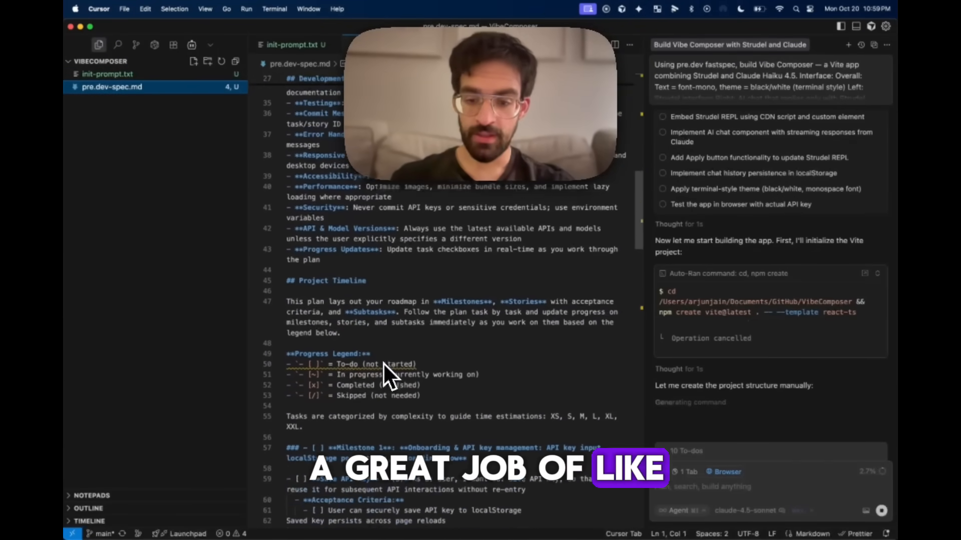
pyautogui.scroll(-3)
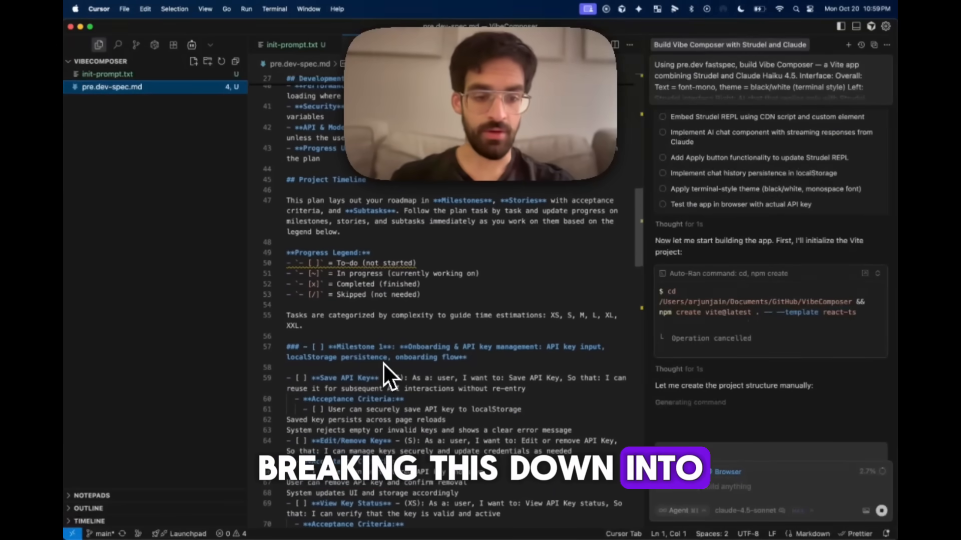
pyautogui.scroll(-3)
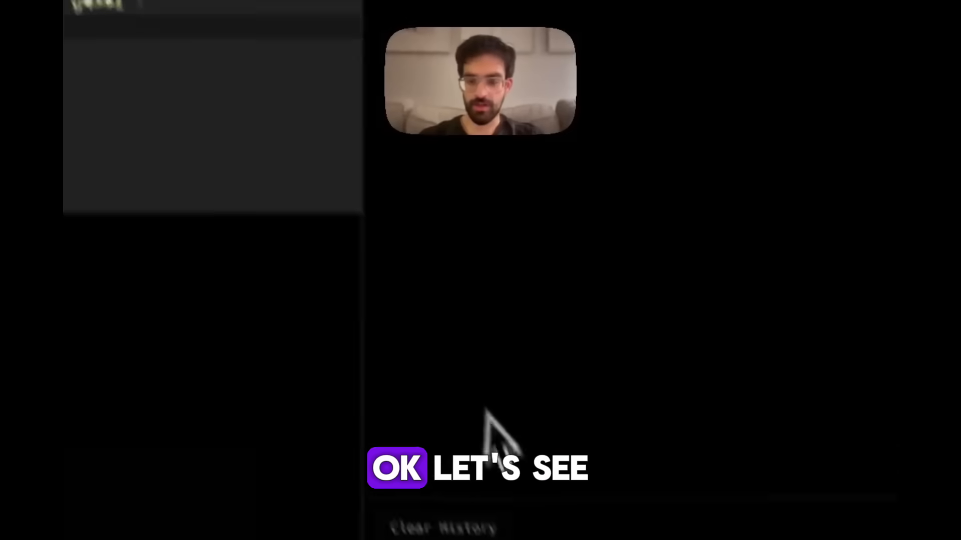
# - Generate a basic drum beat, then a Halloween lead-and-bass pattern, loading each into the REPL
pyautogui.write('basic d')
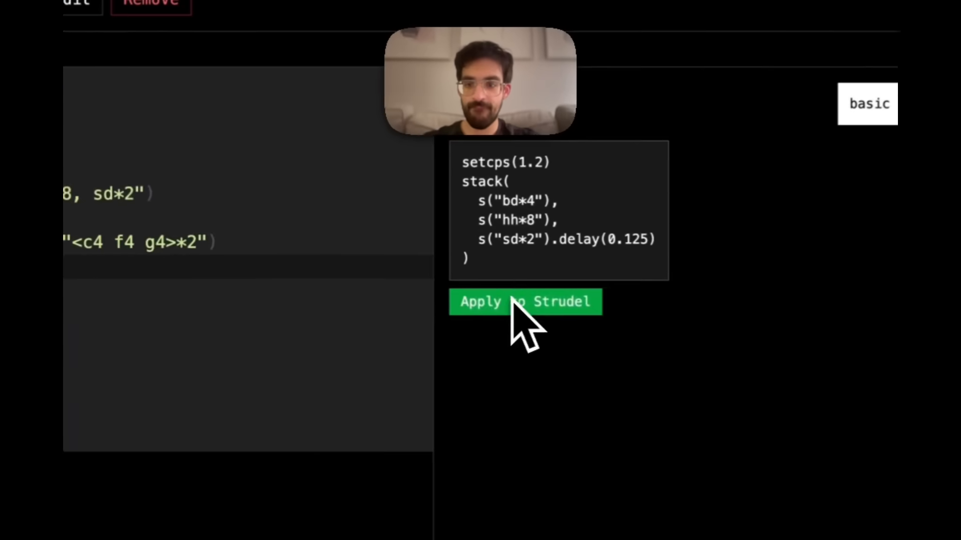
pyautogui.click(524, 302)
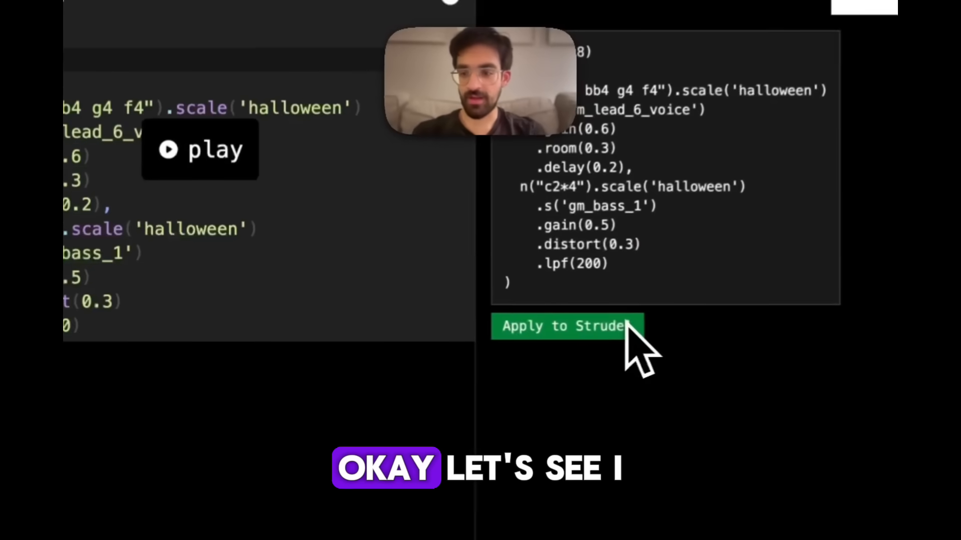
pyautogui.click(566, 326)
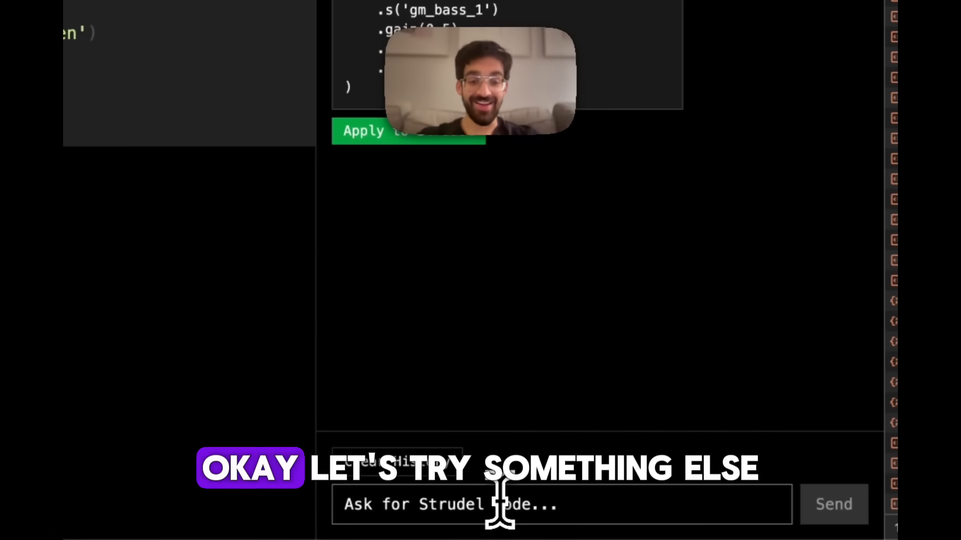
# - Request a 'pokemon' tune, load the major-scale square-lead code into the REPL, and stop playback
pyautogui.write('pokemon')
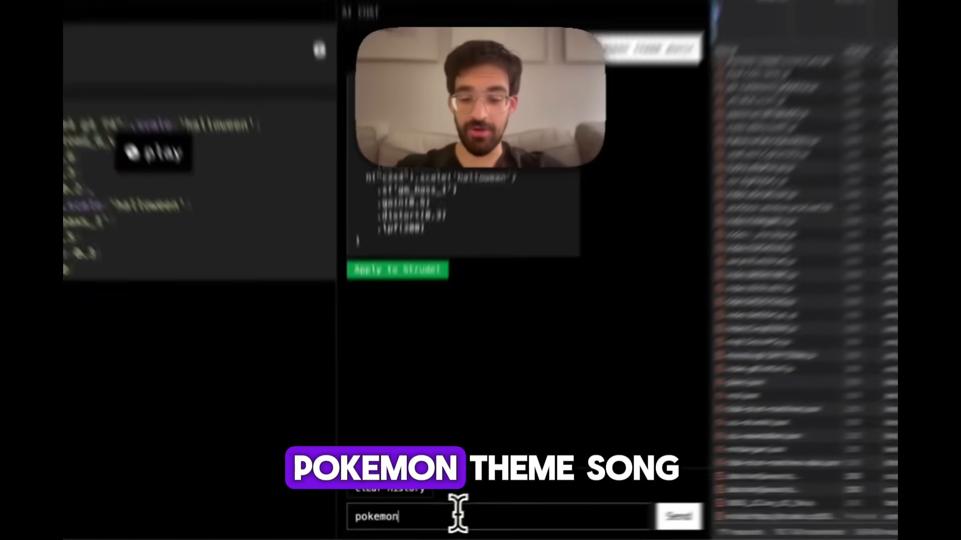
pyautogui.click(678, 515)
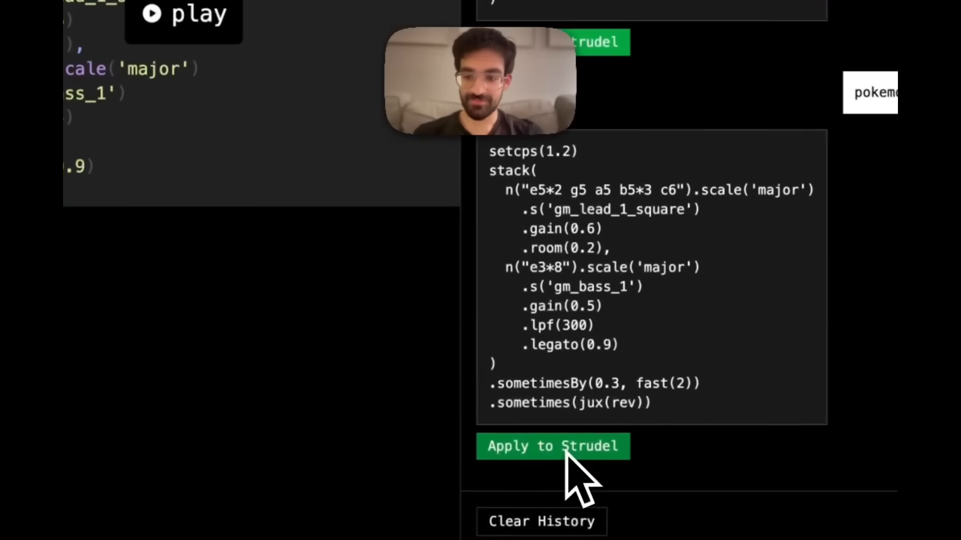
pyautogui.click(553, 446)
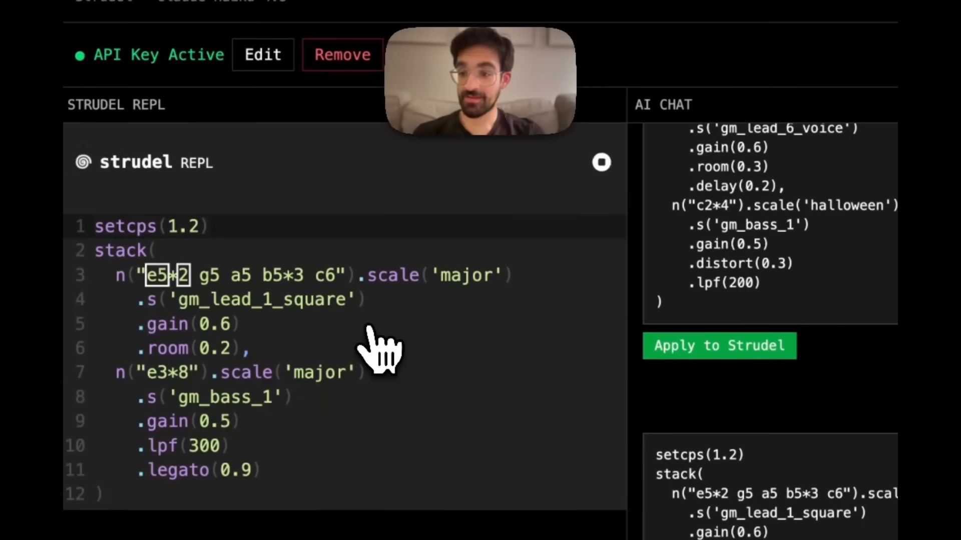
pyautogui.click(602, 162)
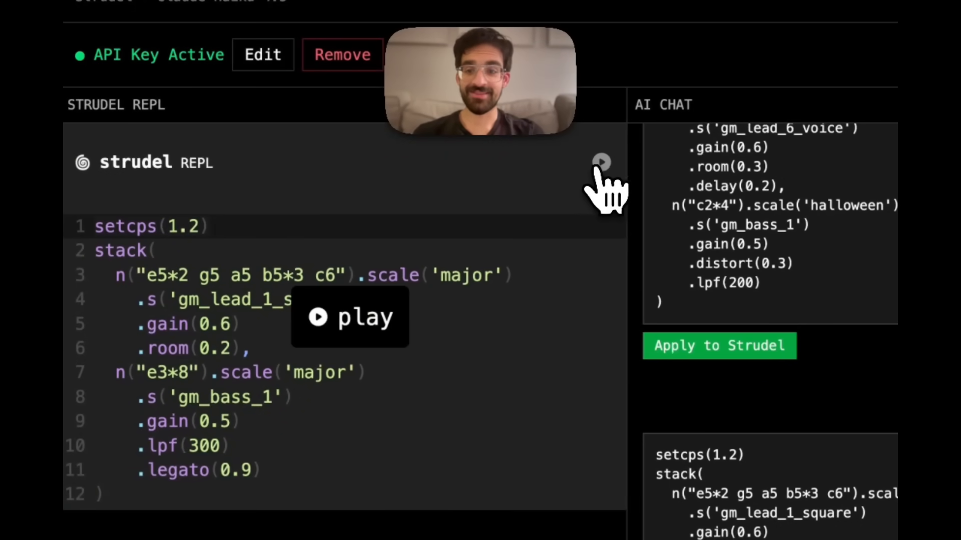